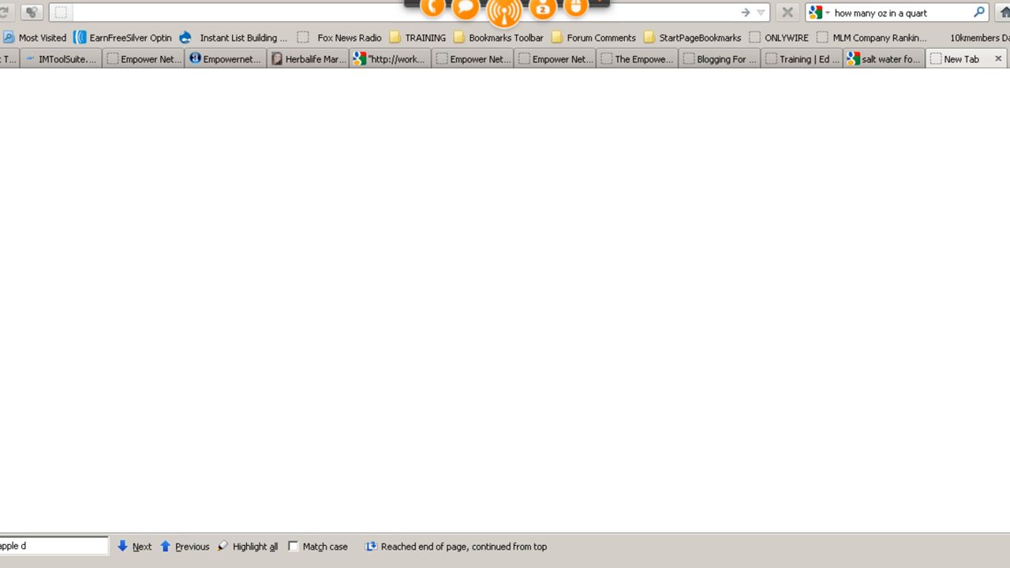
# Load edfromohio.com and scroll down to the blog's Meta section
pyautogui.write('edfromohio')
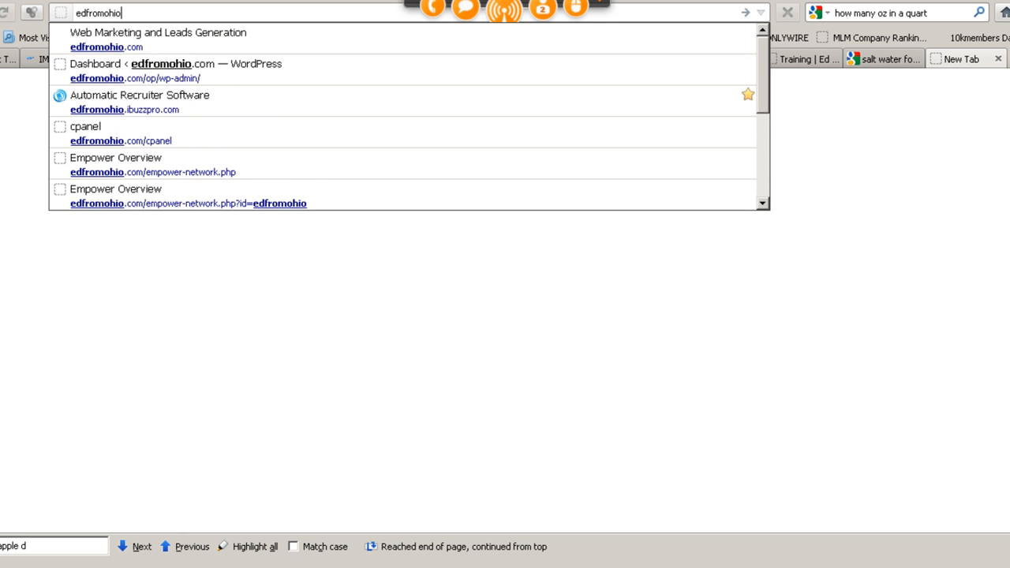
pyautogui.write('.com')
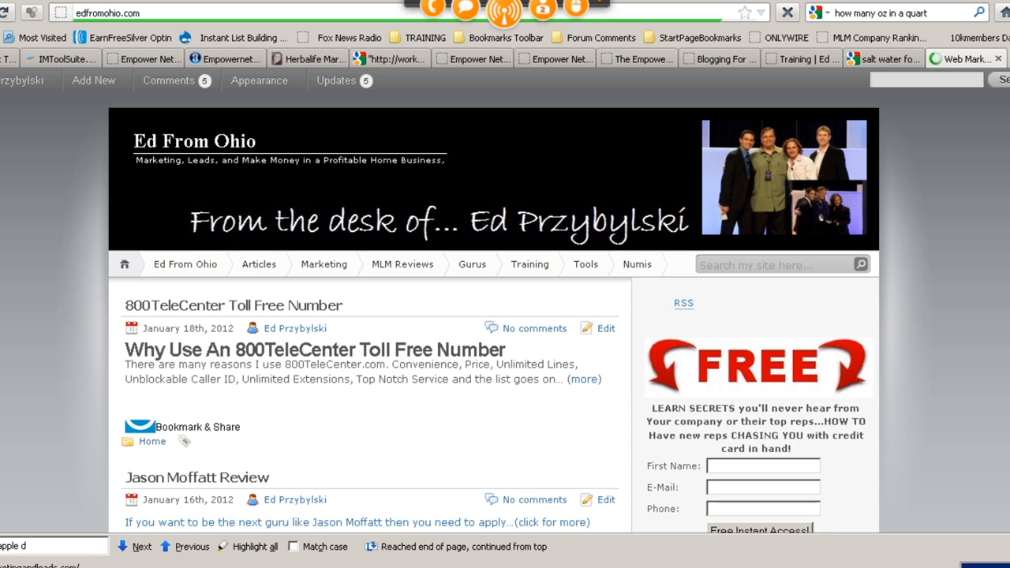
pyautogui.scroll(-3)
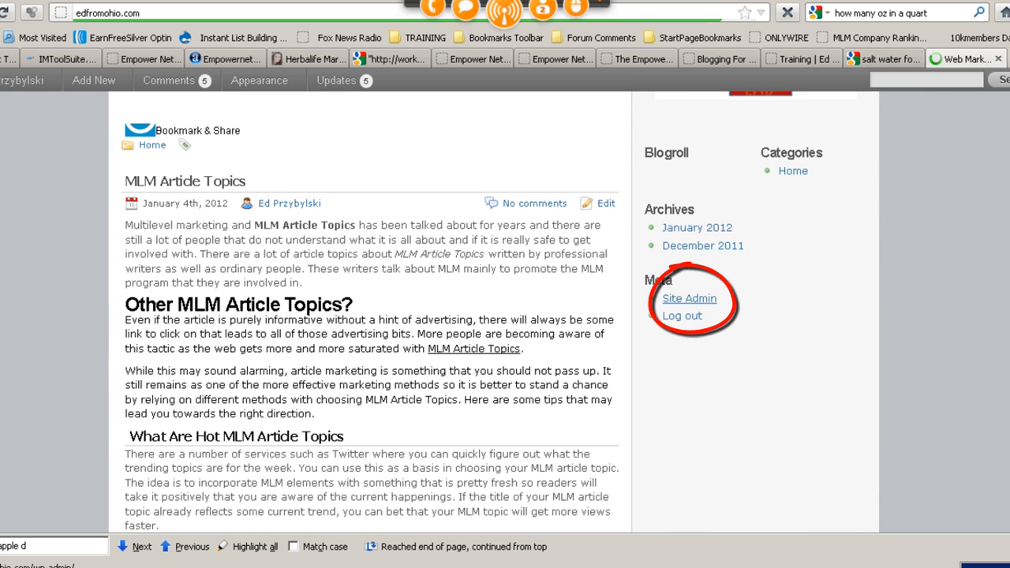
# Follow the Site Admin link under Meta into the Ed From Ohio Dashboard
pyautogui.click(688, 298)
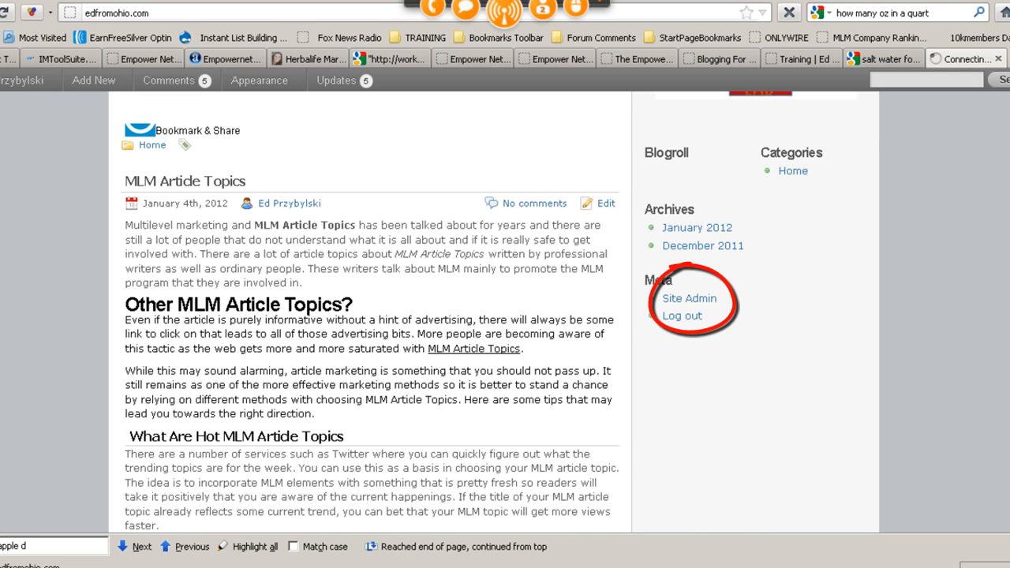
pyautogui.click(688, 299)
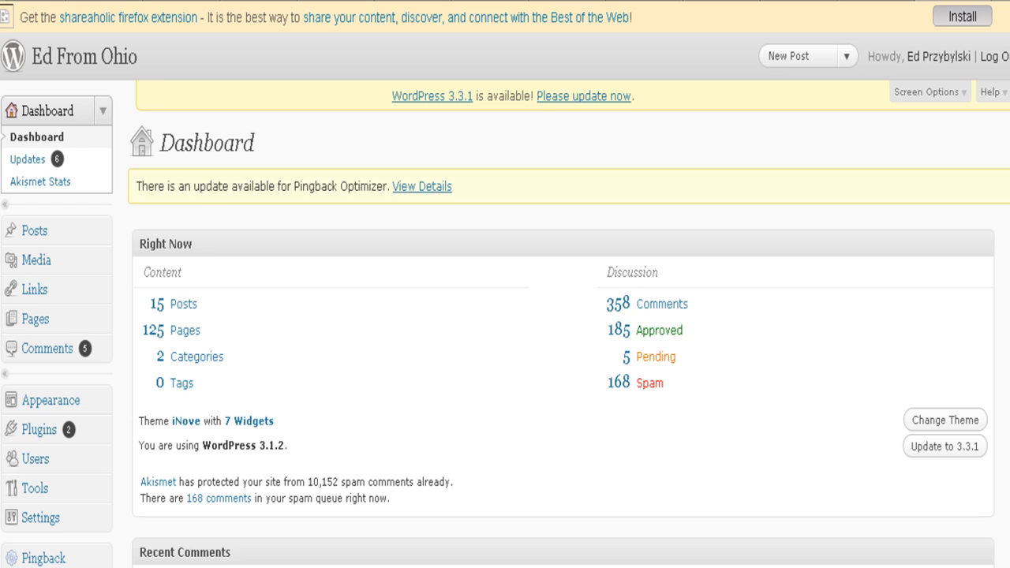
pyautogui.scroll(-3)
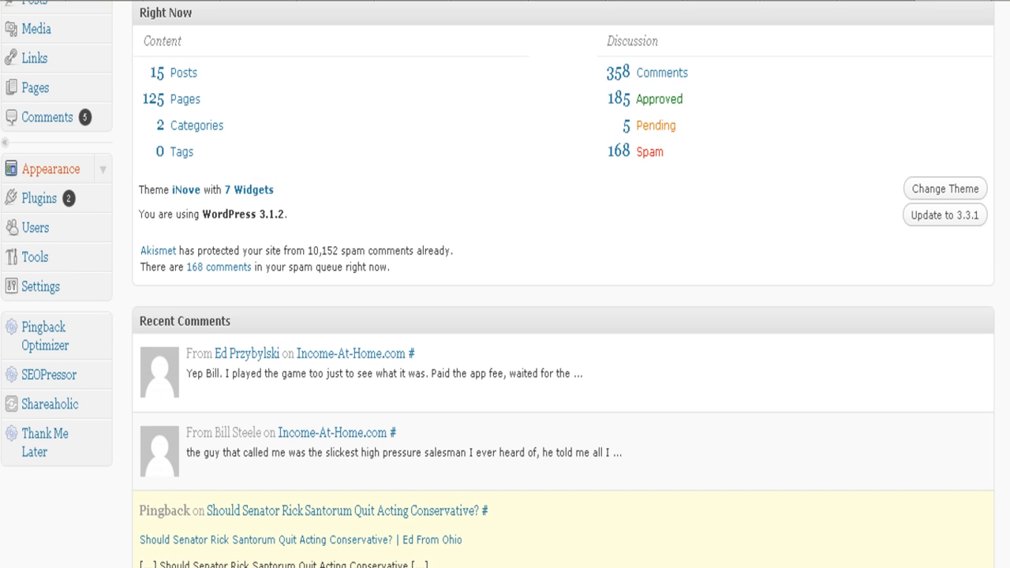
# Go to Appearance > Widgets and review the seven Text widgets in north_sidebar
pyautogui.click(50, 168)
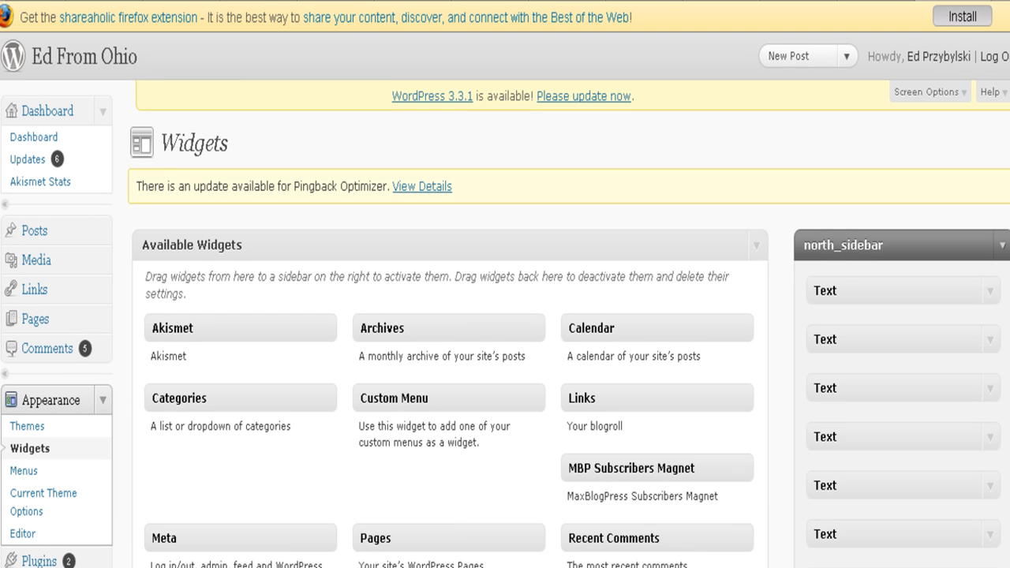
pyautogui.scroll(-3)
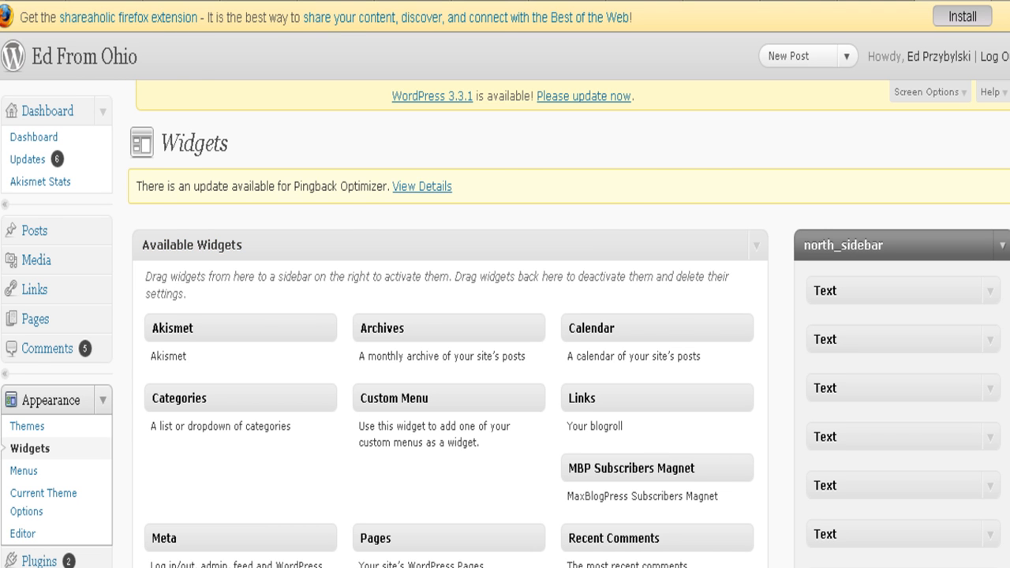
pyautogui.scroll(-3)
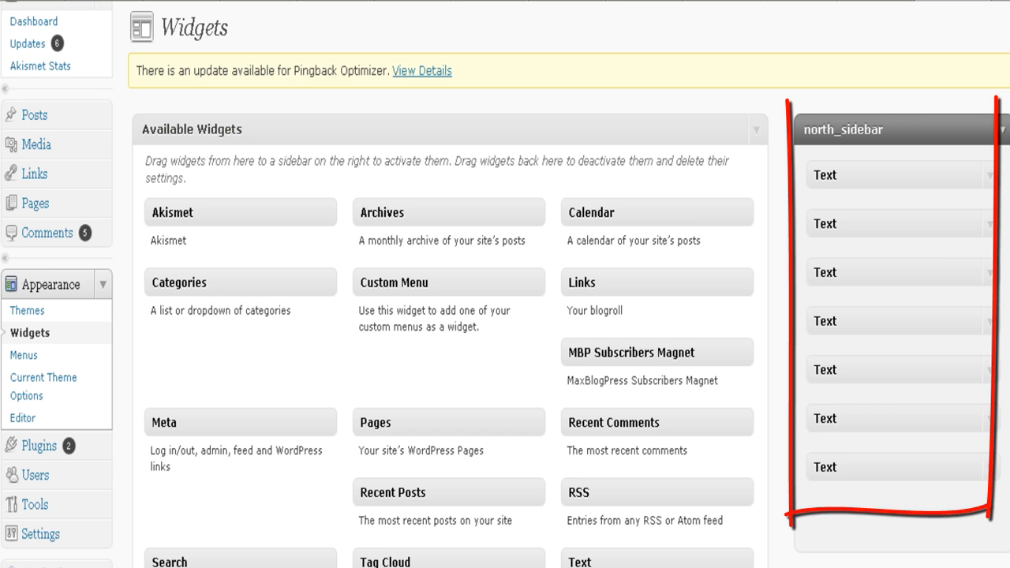
pyautogui.scroll(-3)
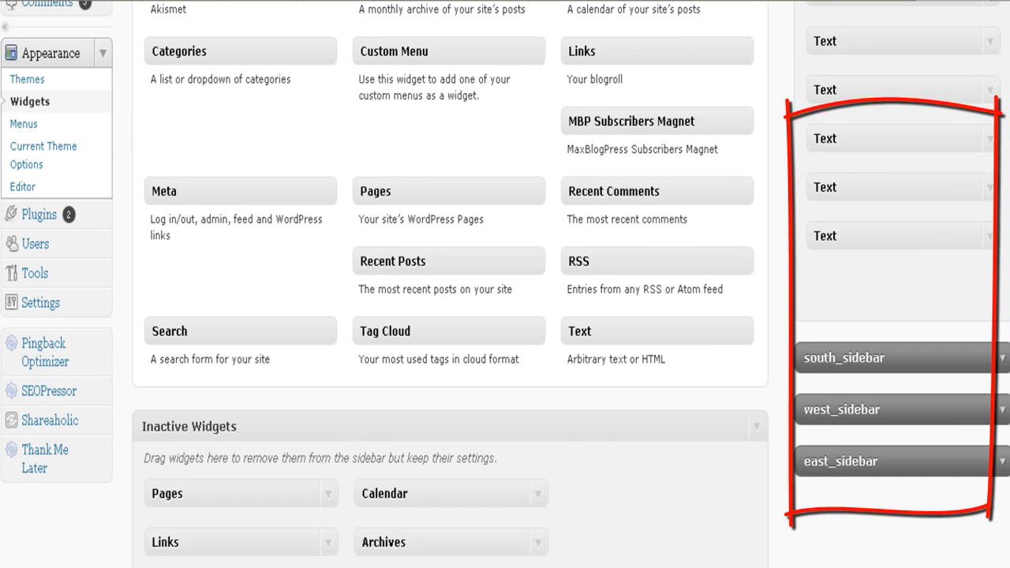
pyautogui.scroll(3)
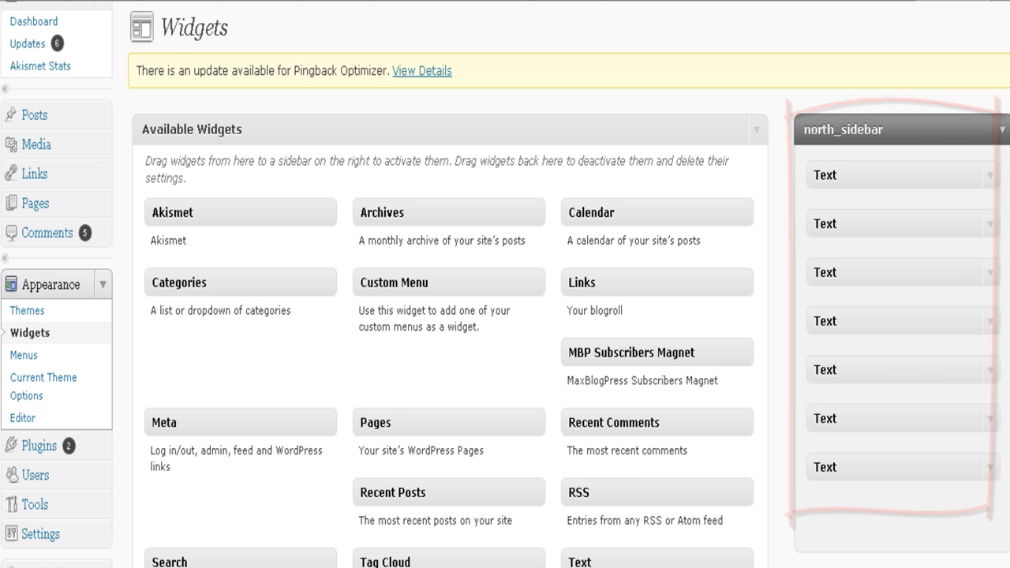
pyautogui.scroll(-3)
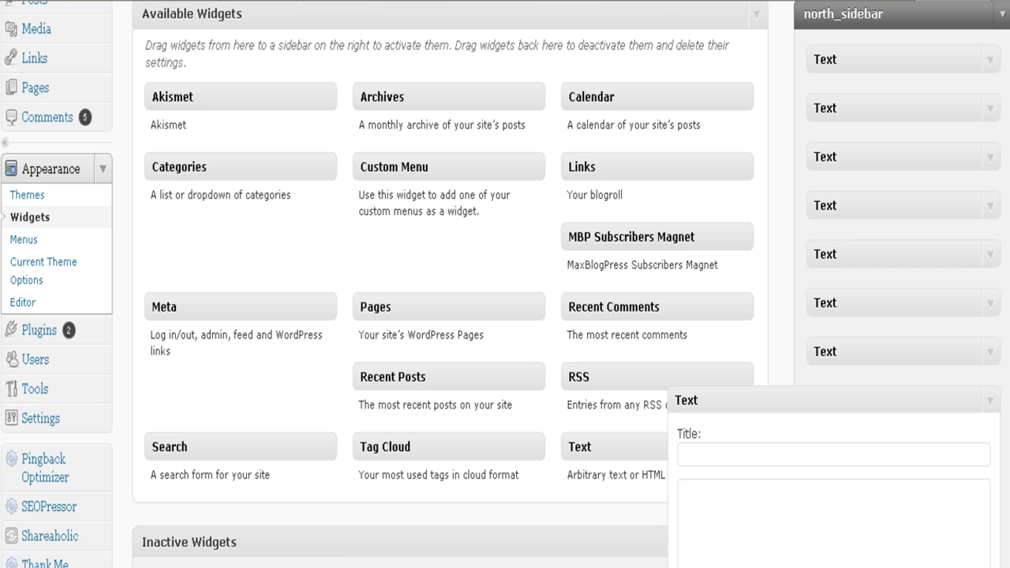
# Add an eighth Text widget to the bottom of north_sidebar and expand it
pyautogui.scroll(-3)
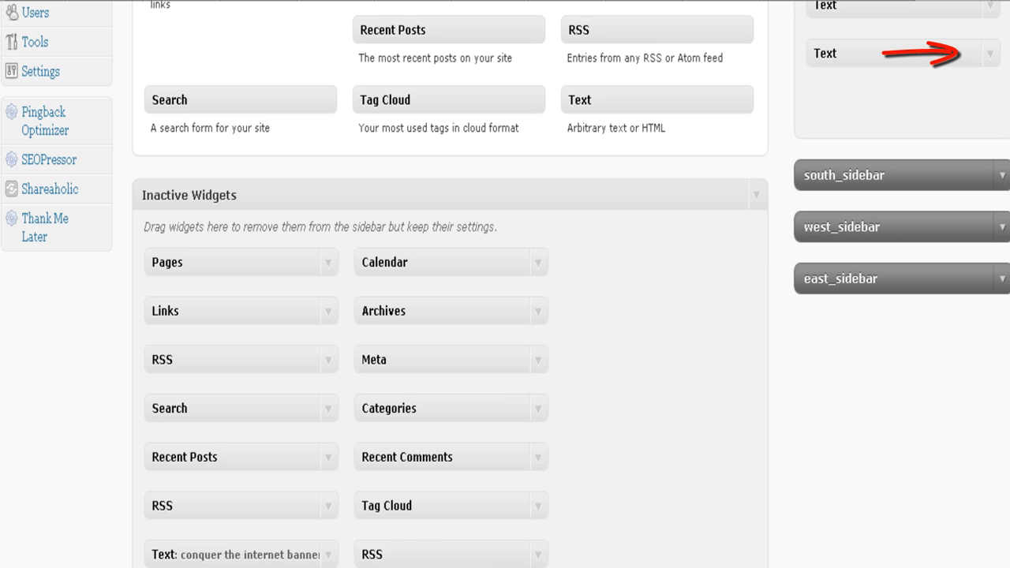
pyautogui.click(1004, 54)
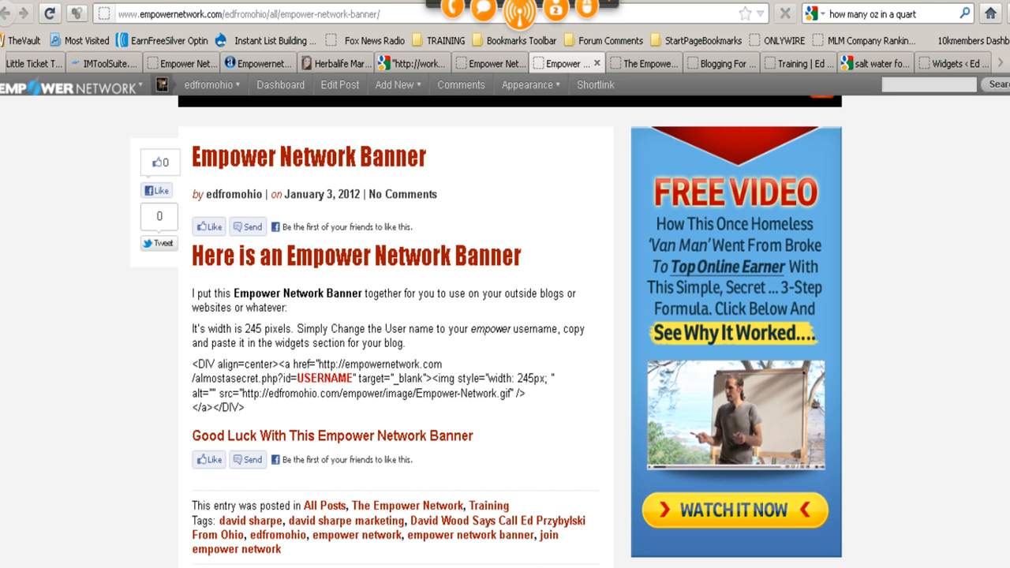
# Copy the banner HTML code from the Empower Network Banner post
pyautogui.scroll(-3)
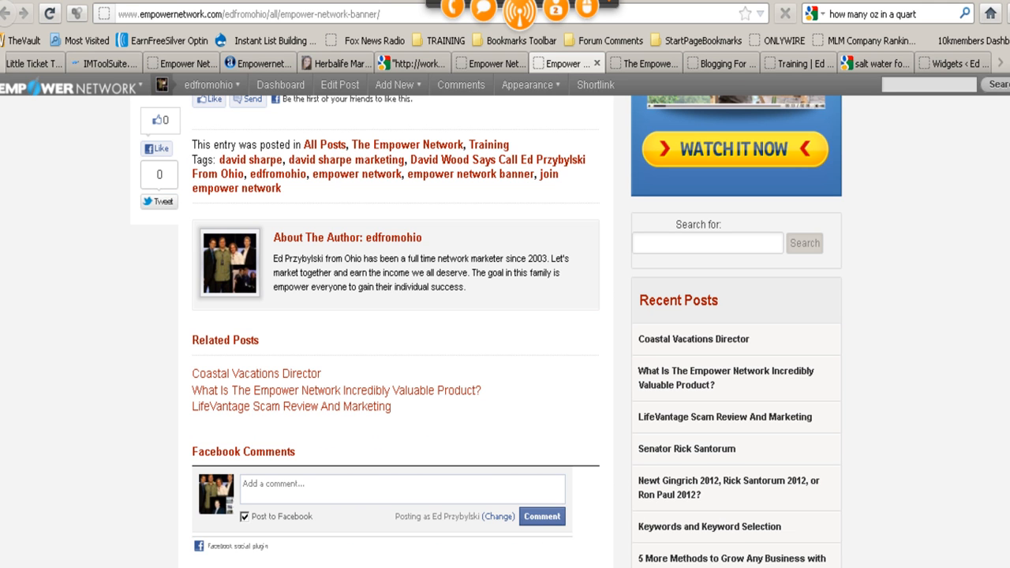
pyautogui.scroll(-3)
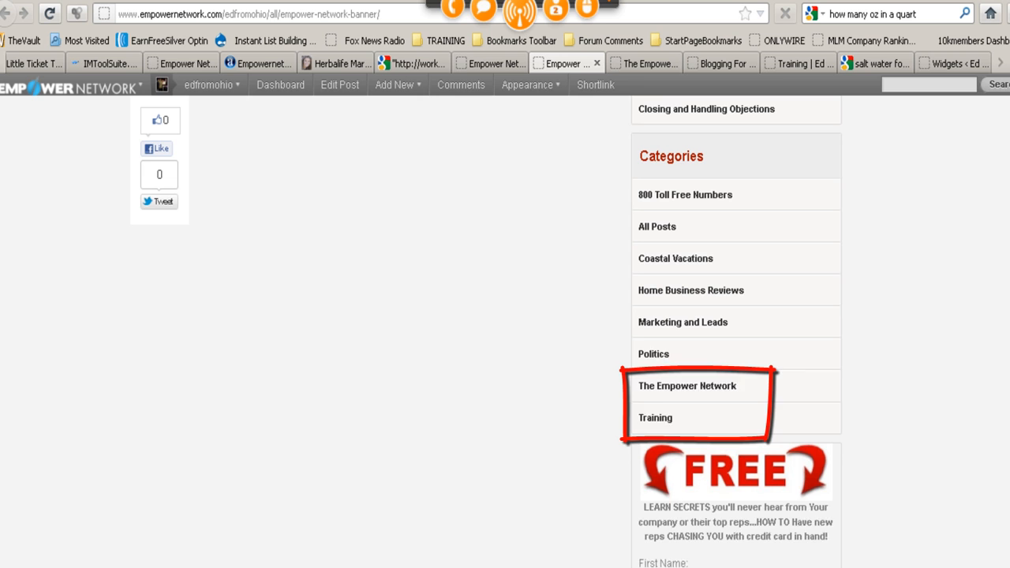
pyautogui.moveTo(687, 396)
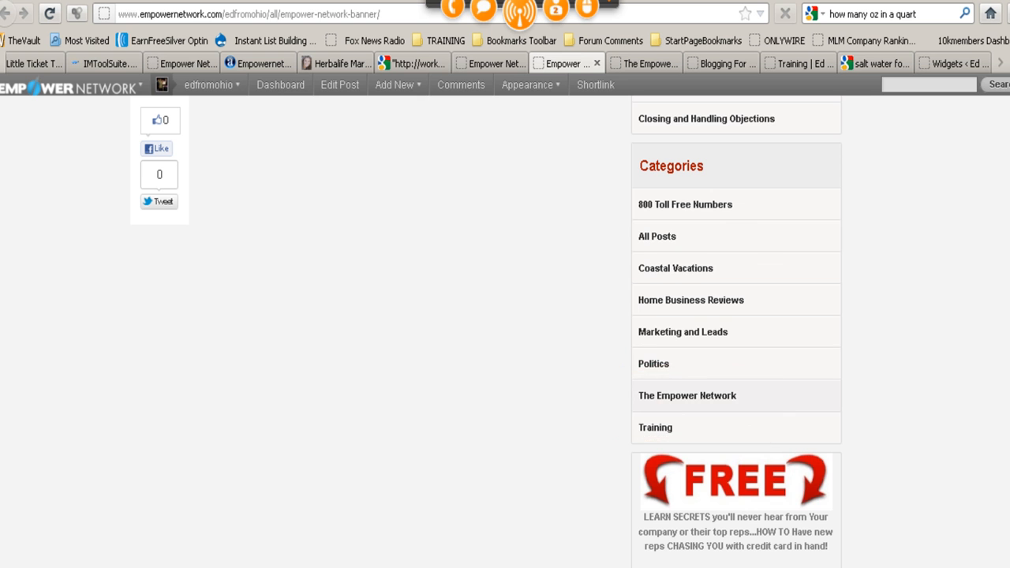
pyautogui.scroll(-3)
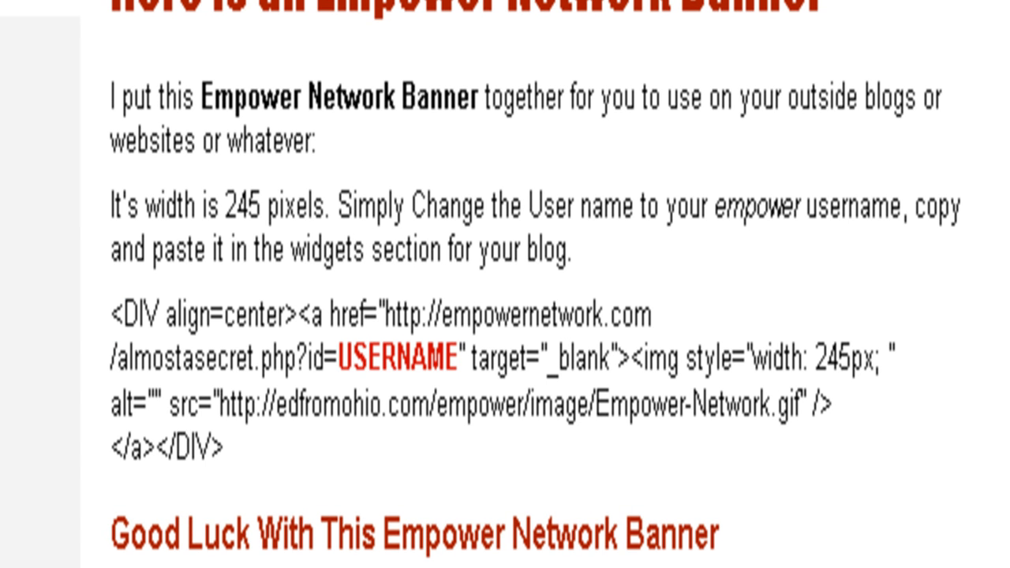
pyautogui.moveTo(111, 319); pyautogui.dragTo(277, 410)
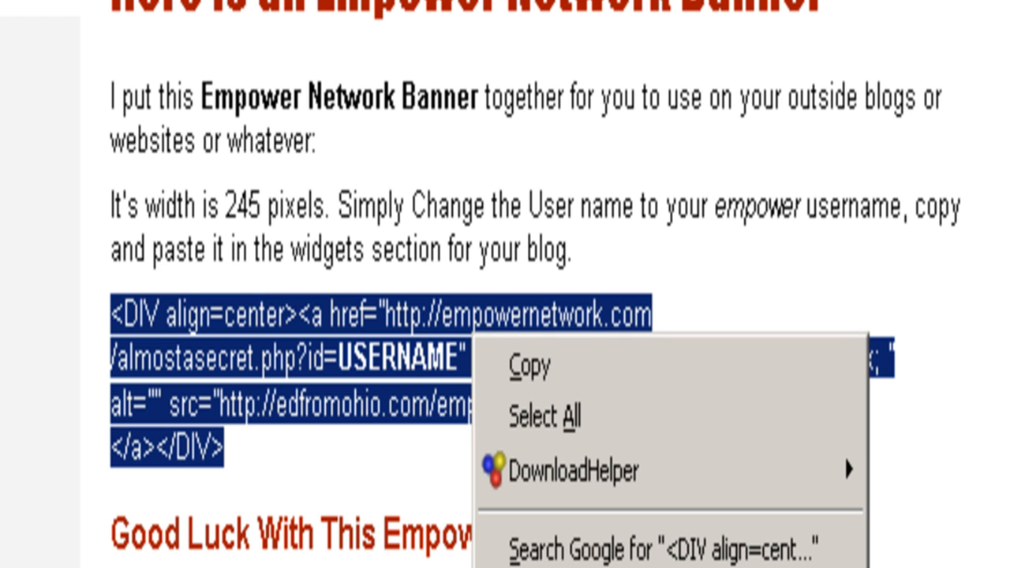
pyautogui.click(530, 365)
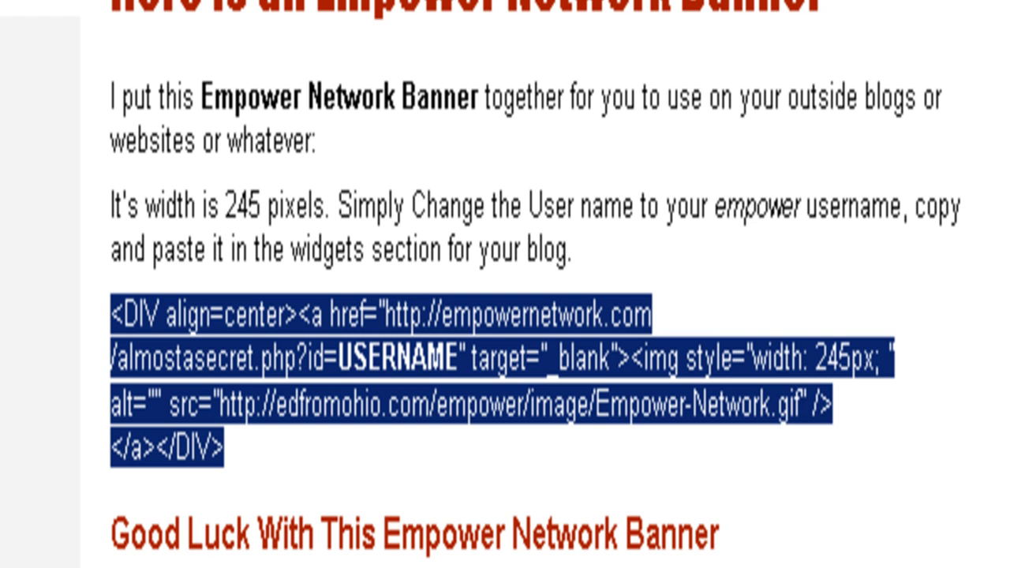
pyautogui.click(962, 15)
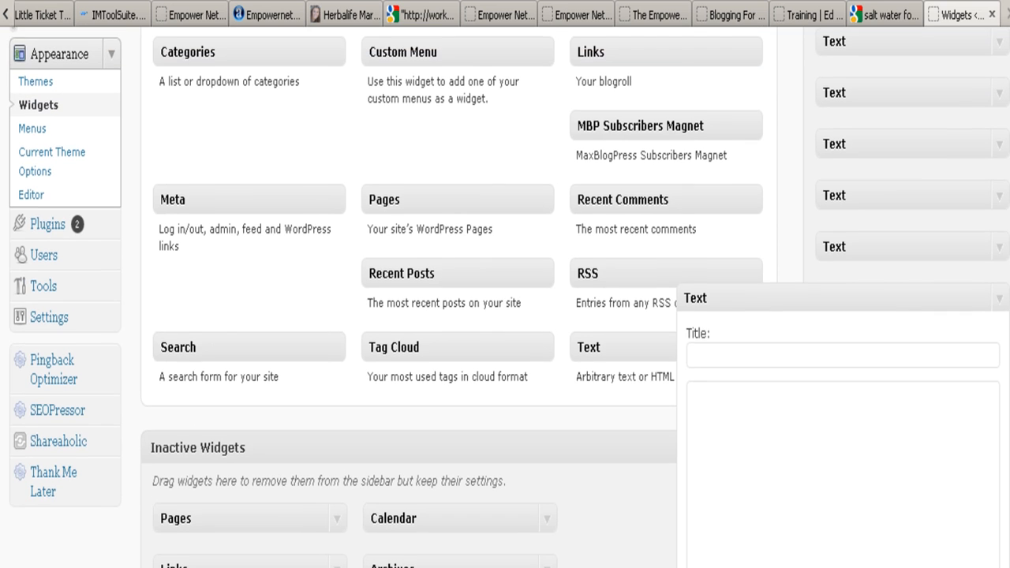
# Paste the Empower Network banner HTML into the new Text widget's content box
pyautogui.scroll(-3)
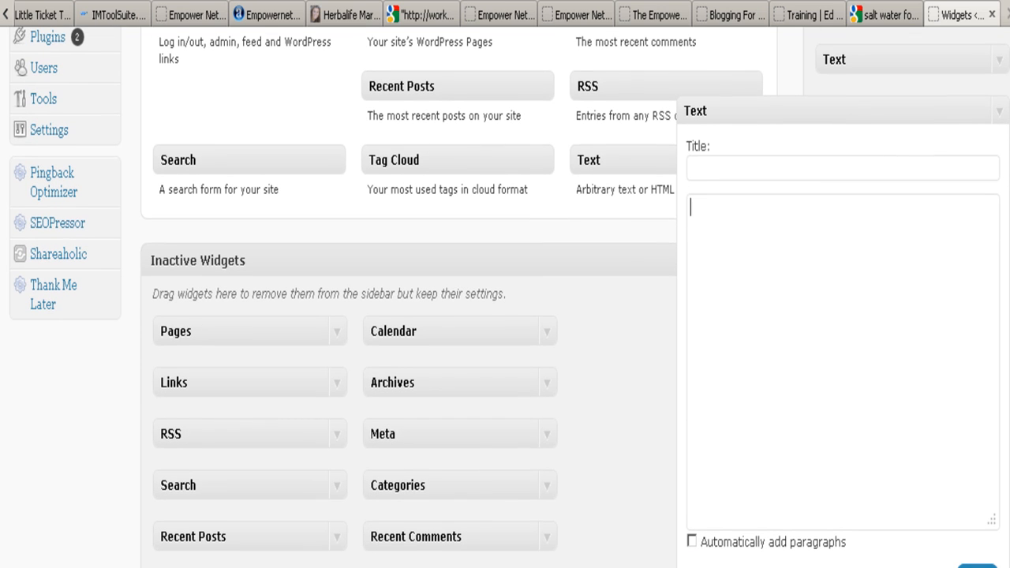
pyautogui.write('<DIV align=center><a href="http://empowernetwork.com/almostasecret.php?id=USERNAME" target="_blank"><img style="width: 245px; " alt="" src="http://edfromohio.com/empower/image/Empower-Network.gif" /></a></DIV>')
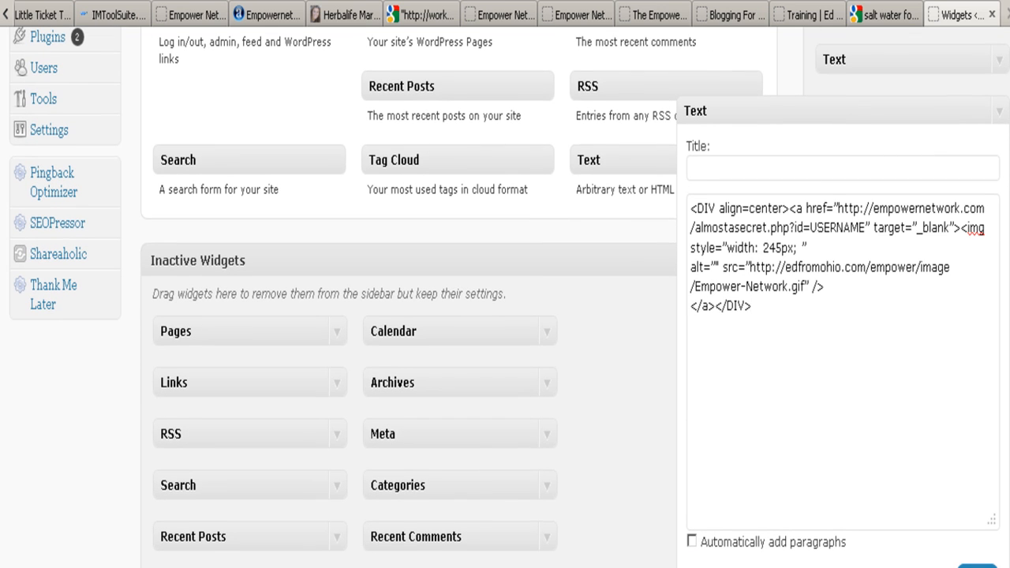
pyautogui.click(752, 305)
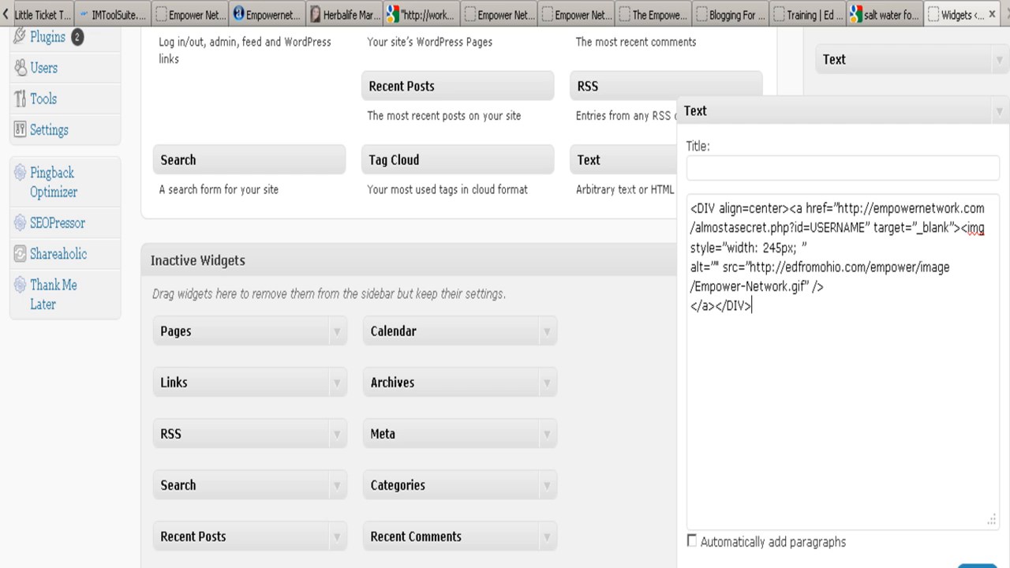
pyautogui.rightClick(765, 308)
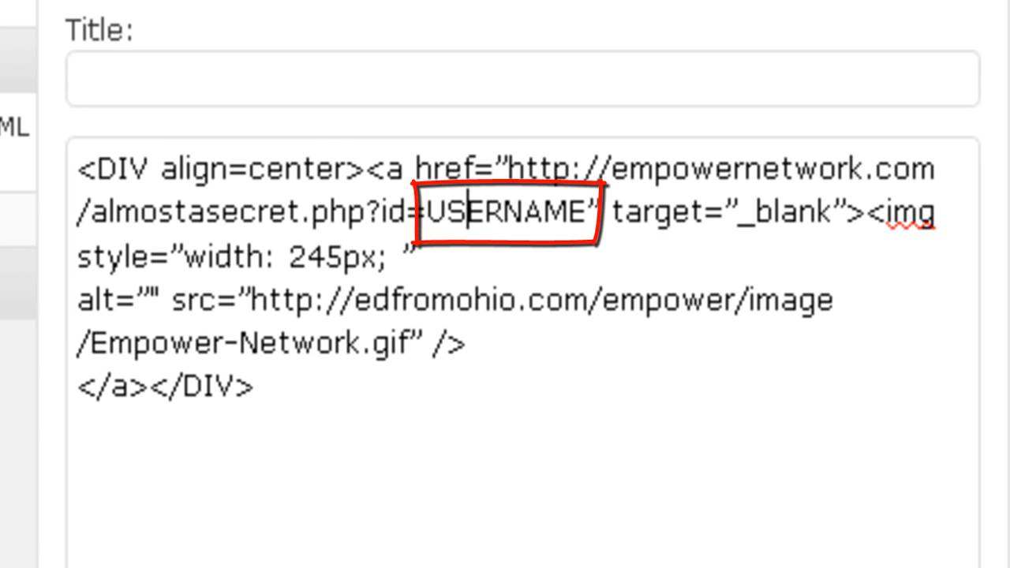
# Replace USERNAME with edfromohio in the banner code and save the widget
pyautogui.doubleClick(510, 214)
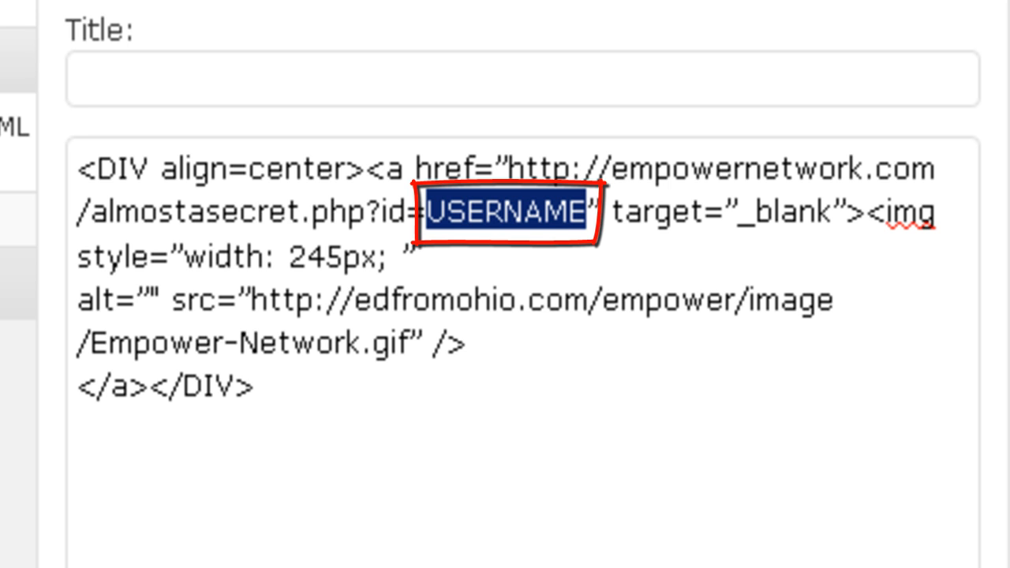
pyautogui.write('edfromoh')
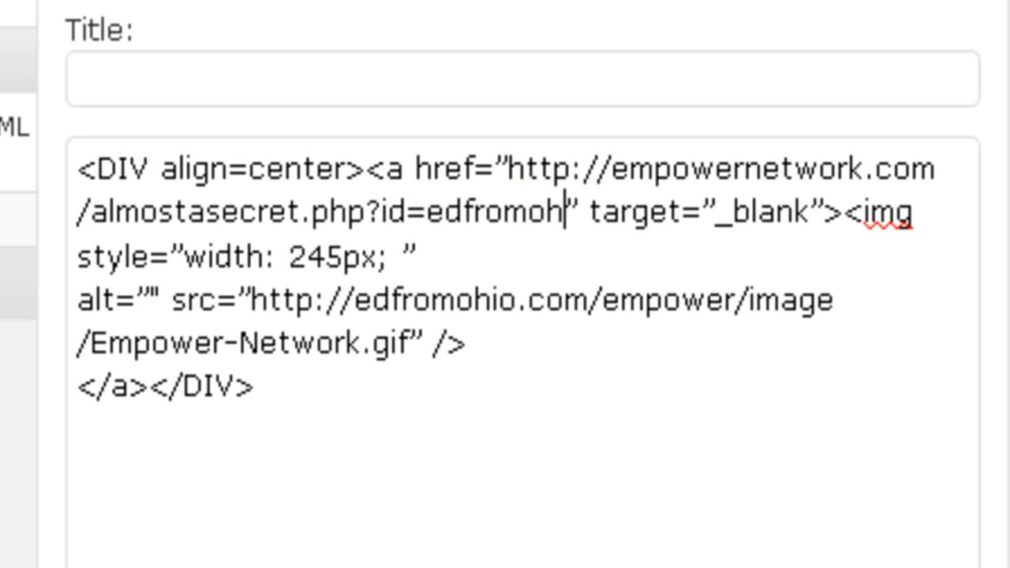
pyautogui.write('io')
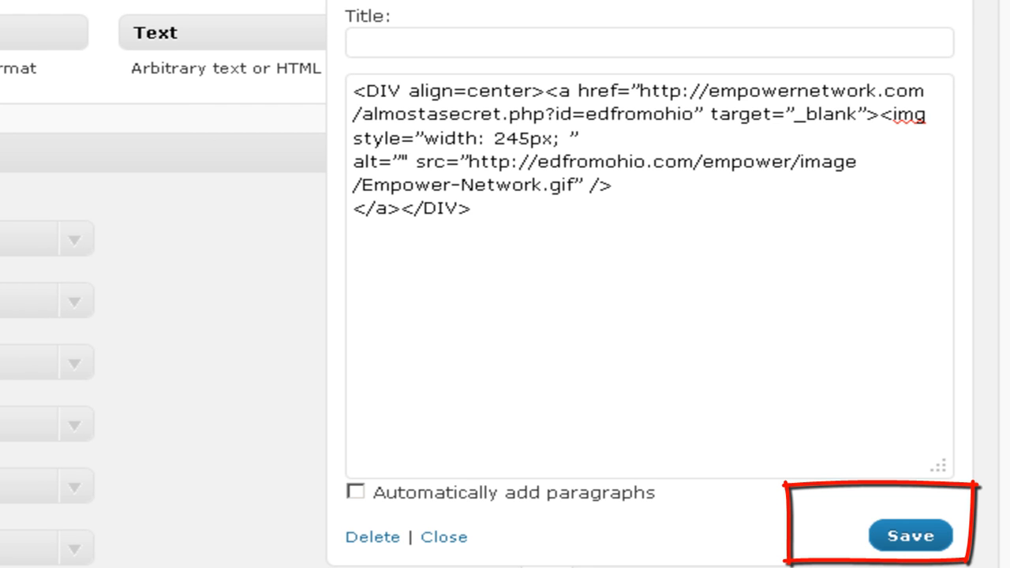
pyautogui.click(911, 536)
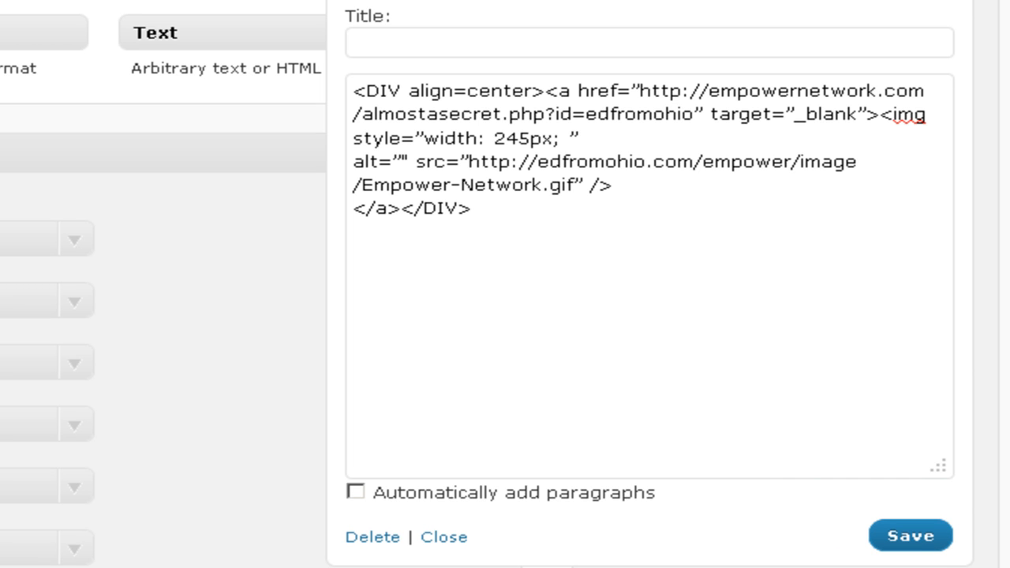
pyautogui.click(909, 535)
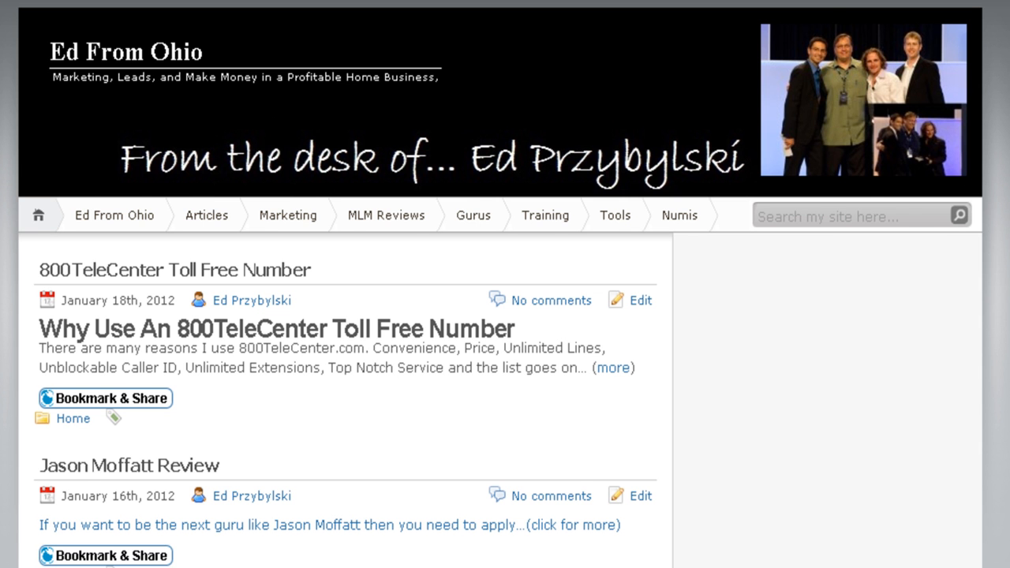
# Scroll down the live blog home page past posts to the sidebar banners
pyautogui.scroll(-3)
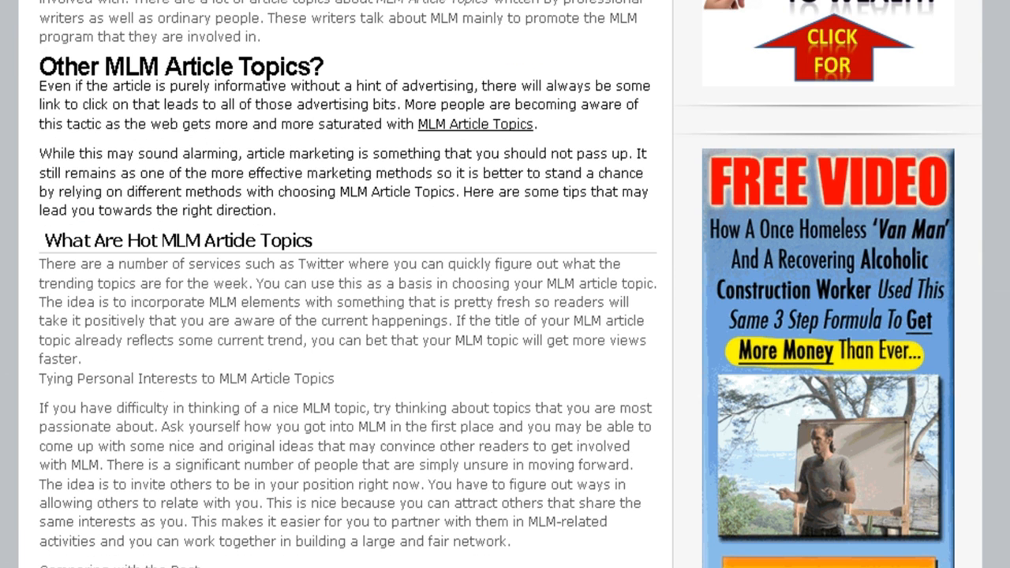
pyautogui.scroll(-3)
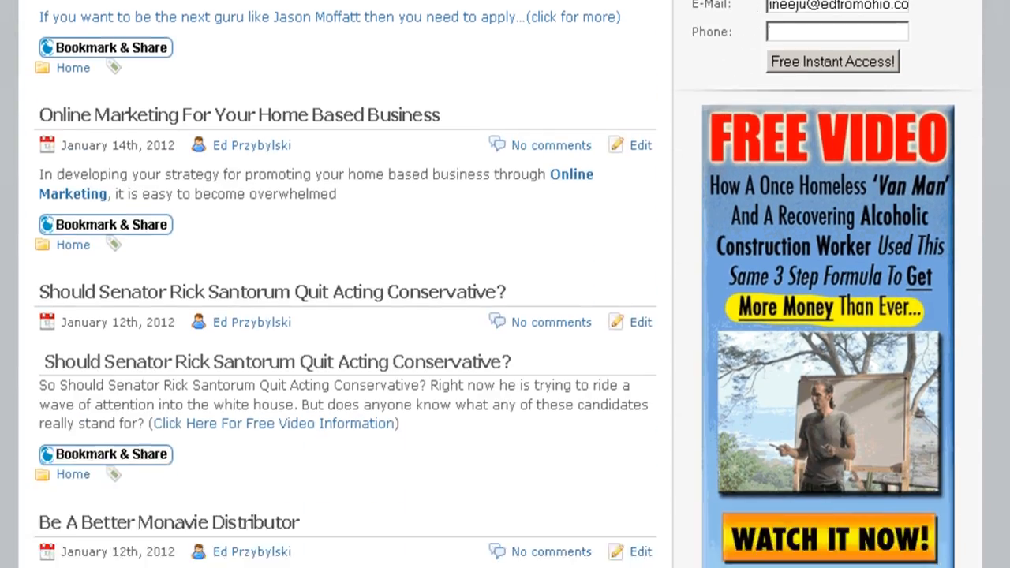
pyautogui.scroll(-3)
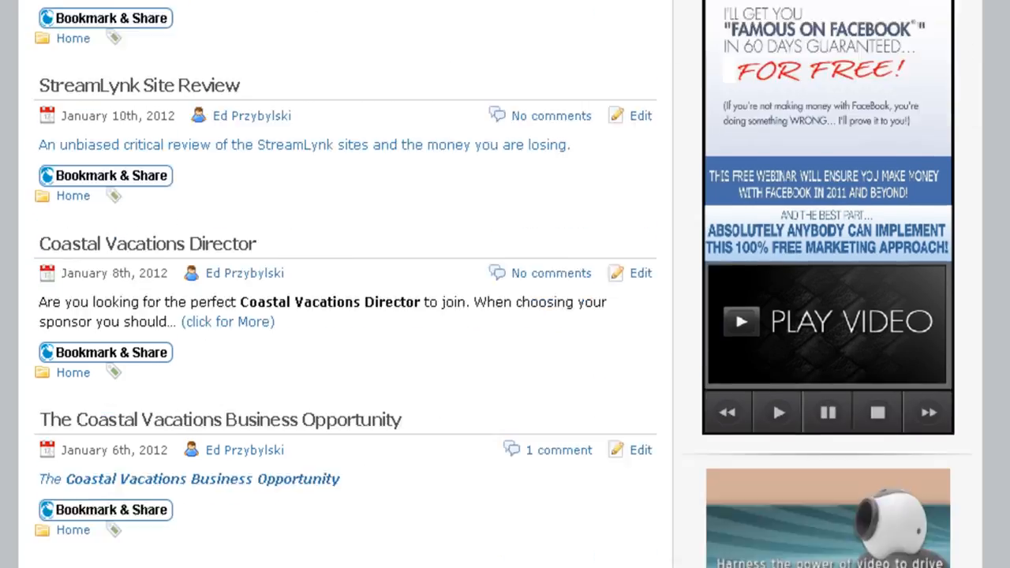